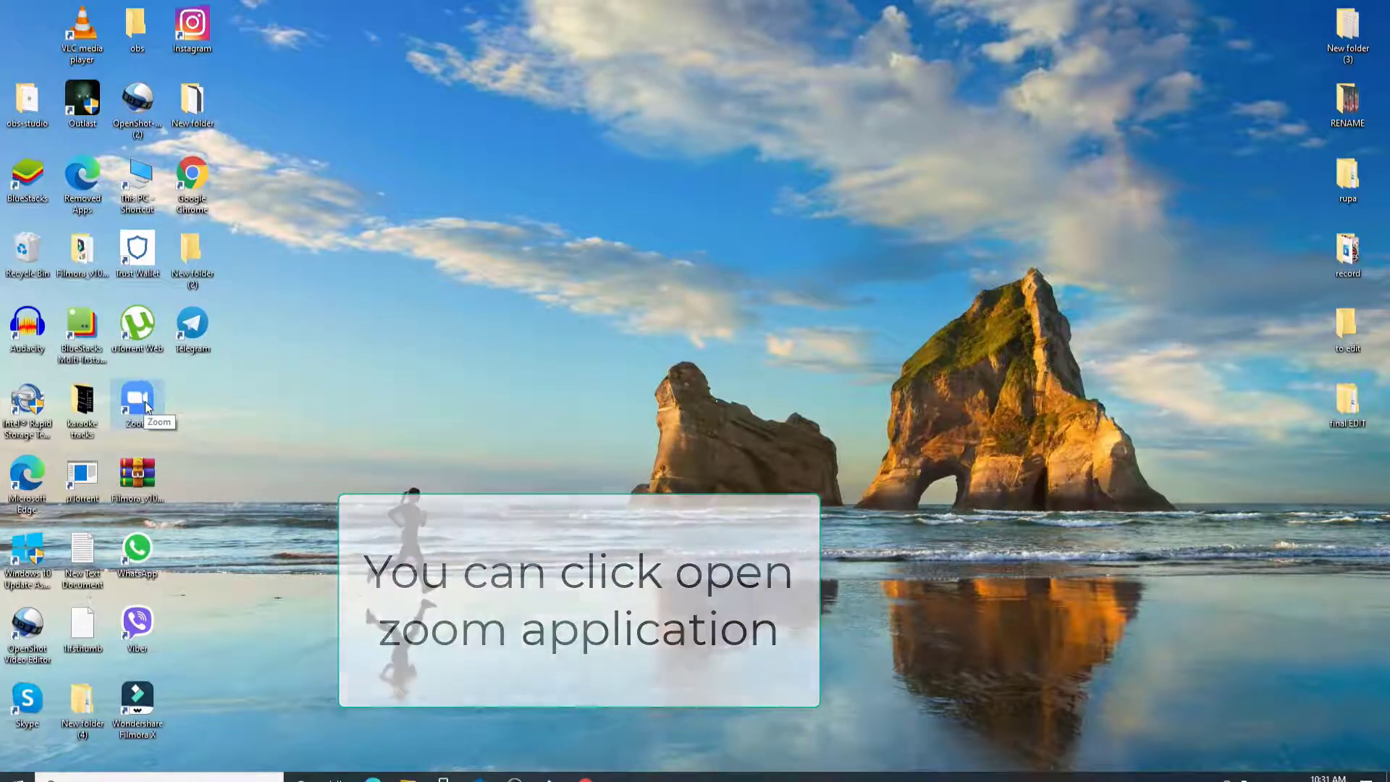
- Load the zoom.us homepage in the web browser
{"action": "type", "text": "zoom.us"}
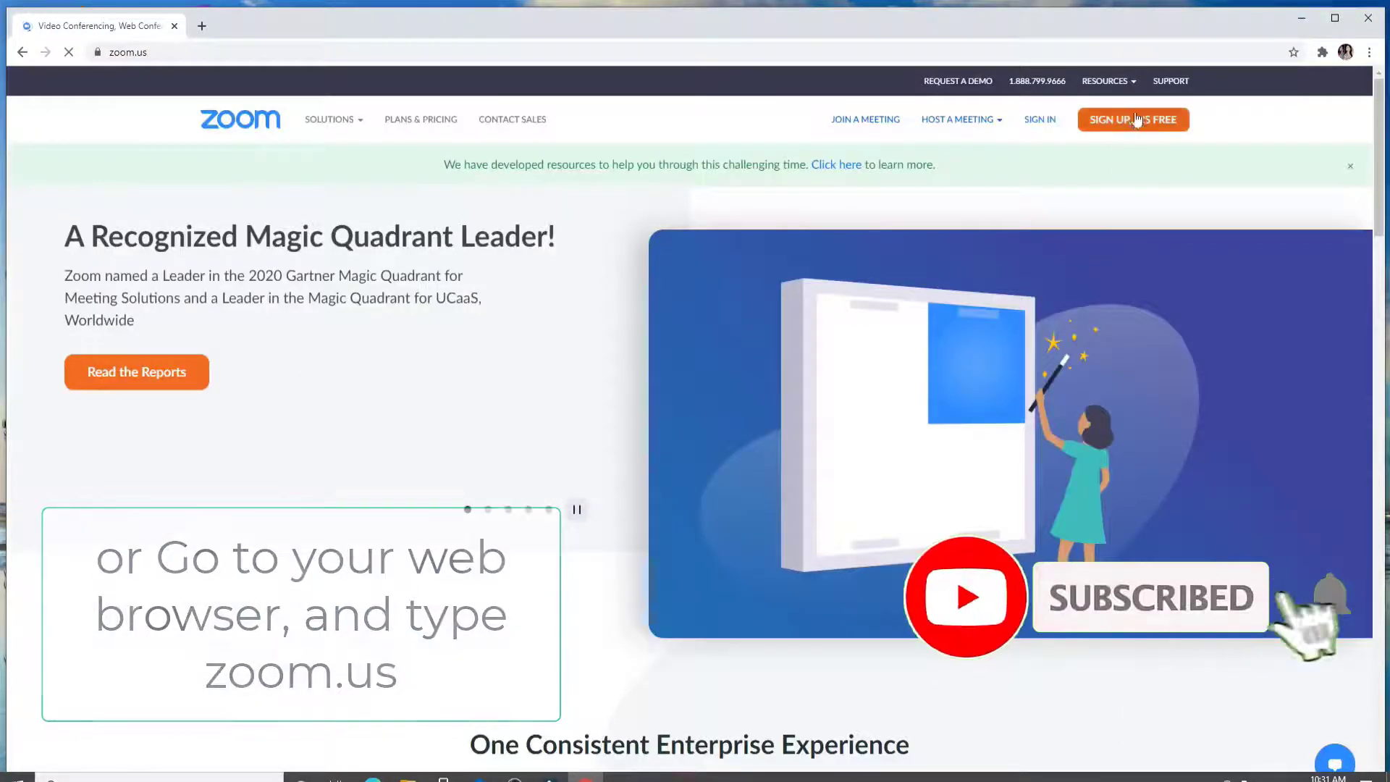
- Begin the free Zoom signup, confirm a 1994 birth date, and submit an email address
{"action": "left_click", "coordinate": [1132, 119]}
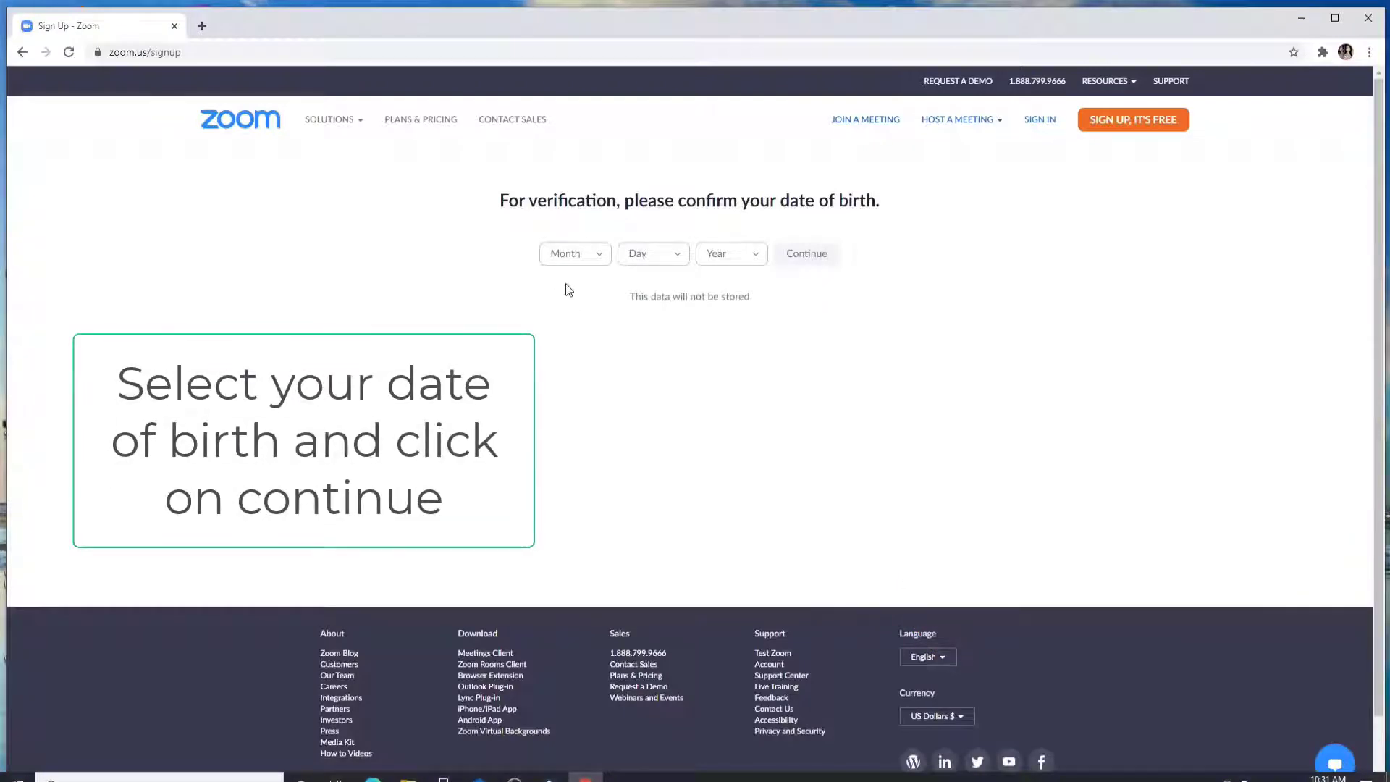
{"action": "left_click", "coordinate": [806, 253]}
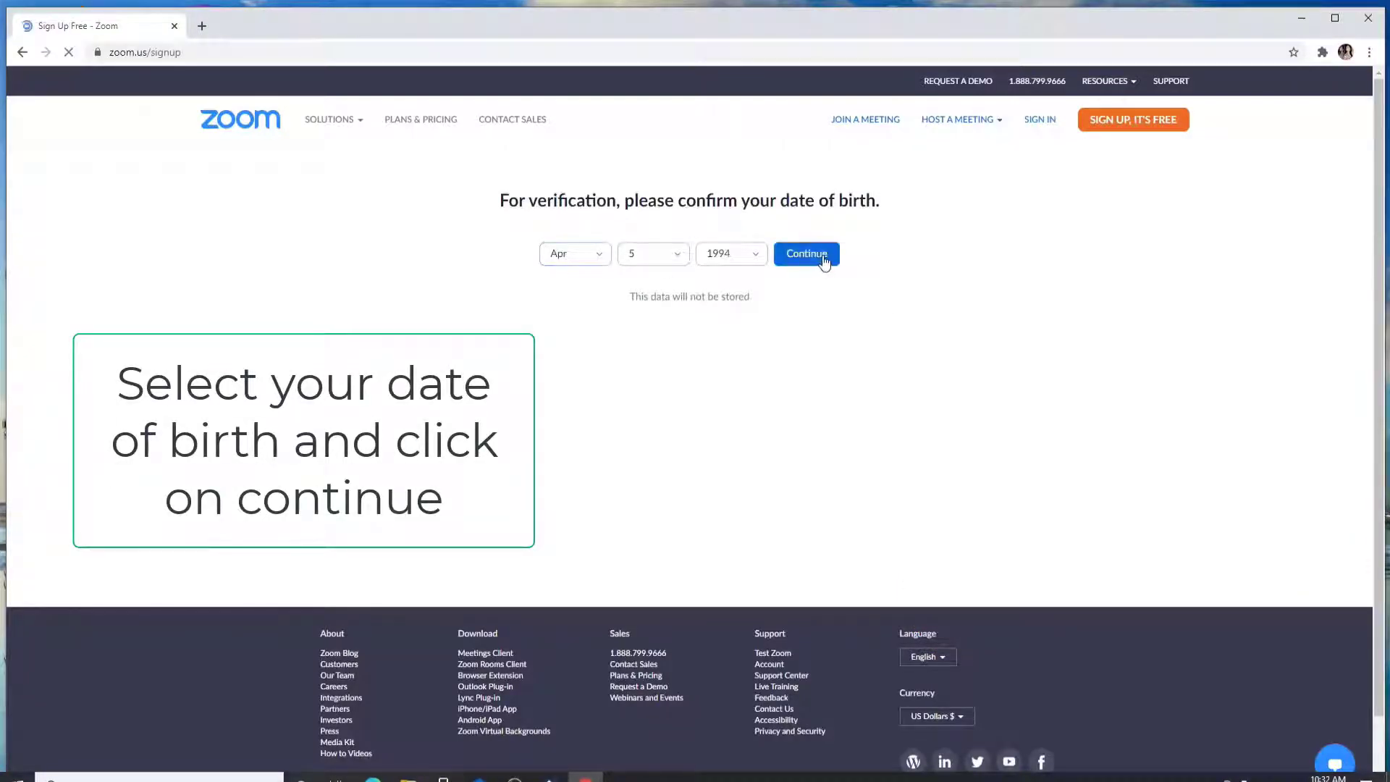
{"action": "left_click", "coordinate": [806, 254]}
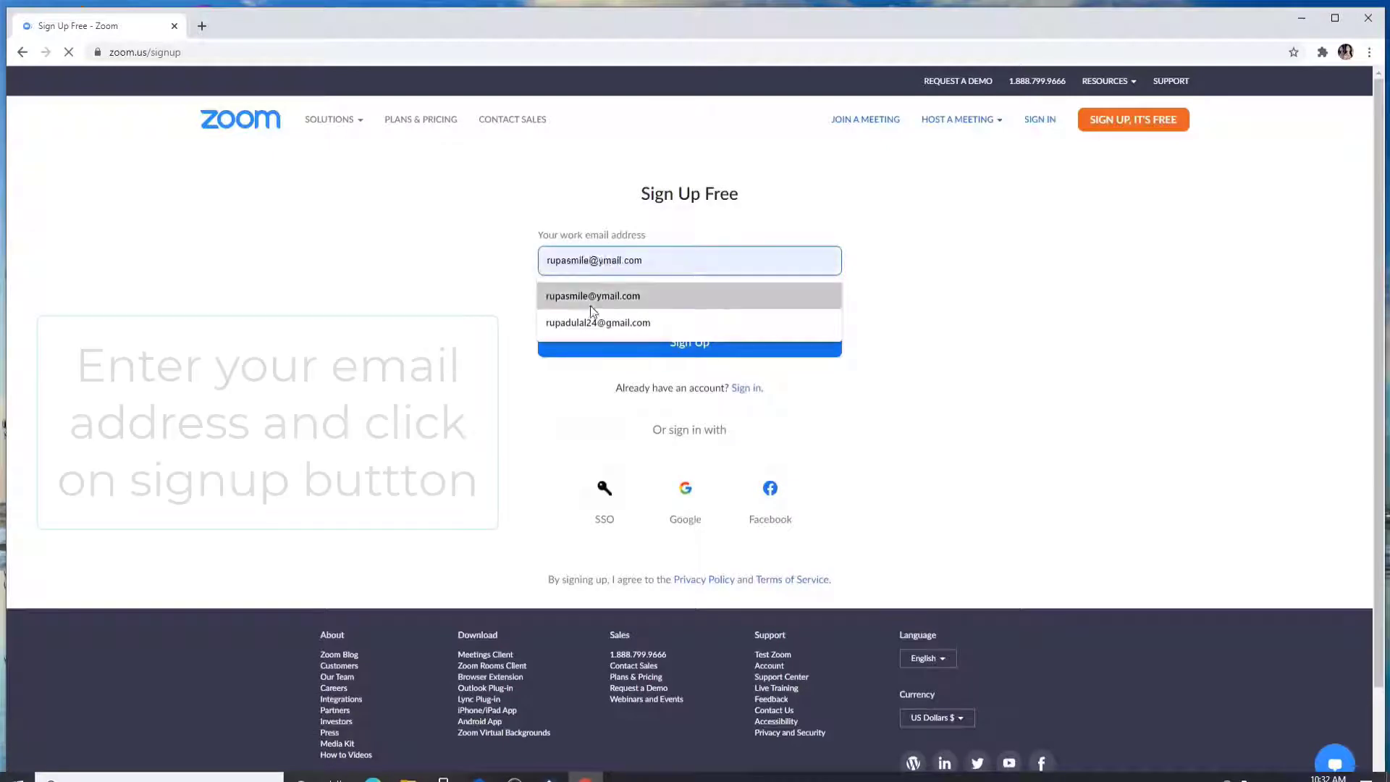
{"action": "left_click", "coordinate": [597, 322]}
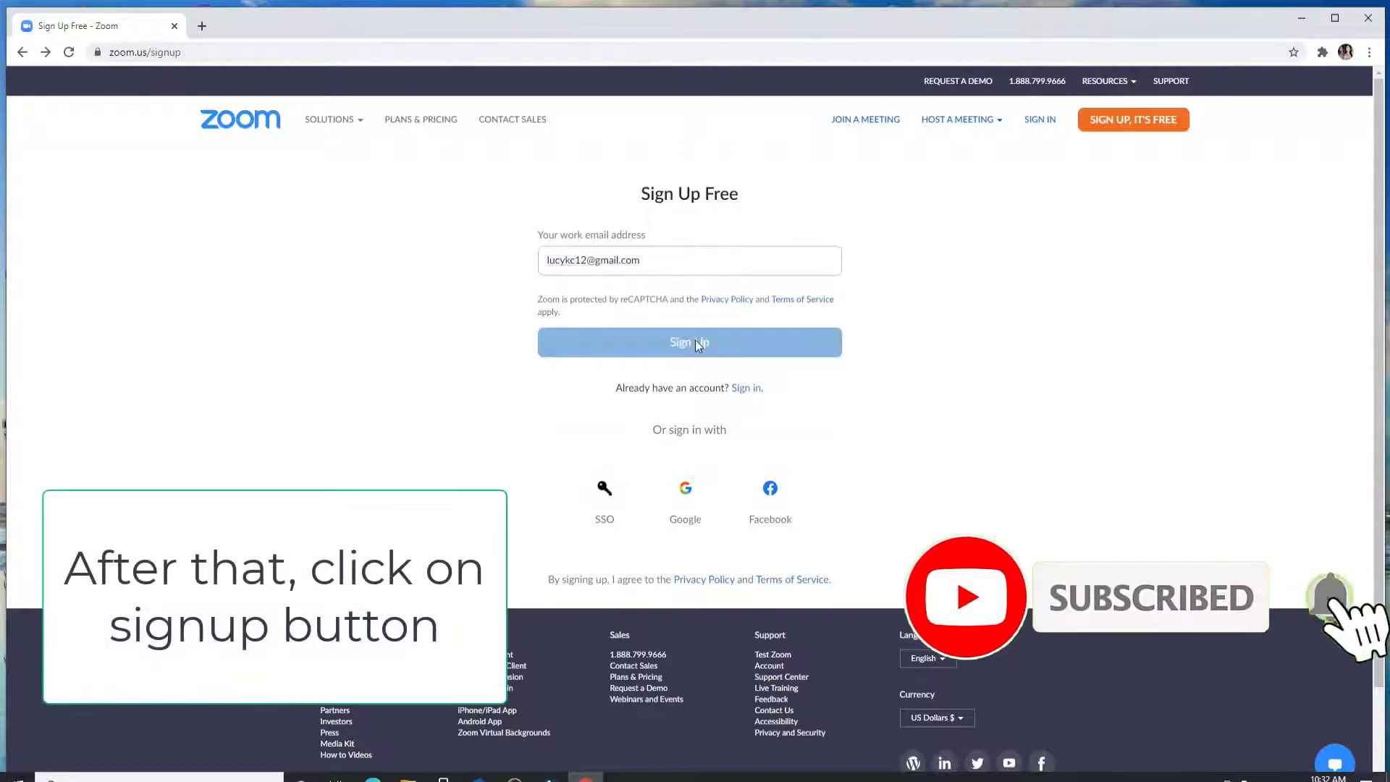
{"action": "left_click", "coordinate": [689, 342]}
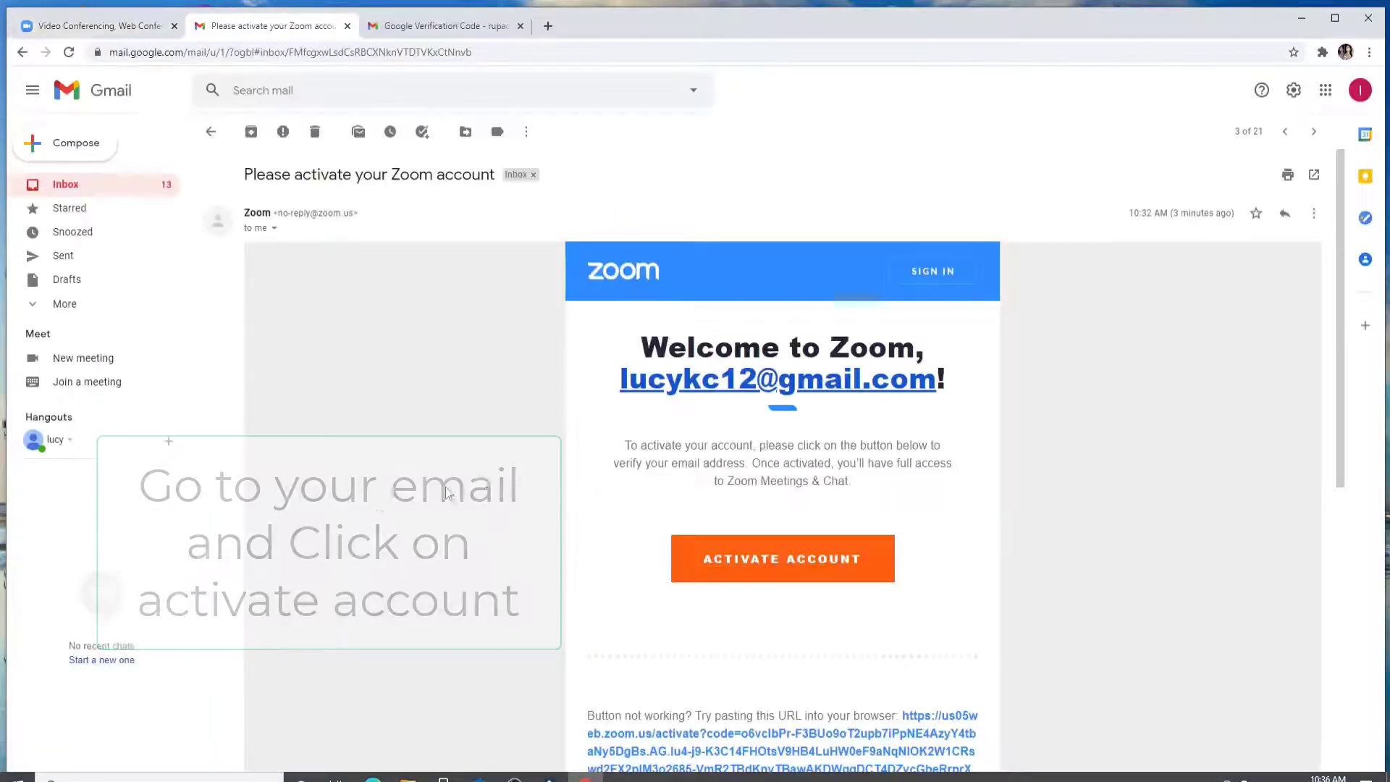
- Activate the account from the 'Please activate your Zoom account' email
{"action": "scroll", "scroll_direction": "down", "scroll_amount": 3}
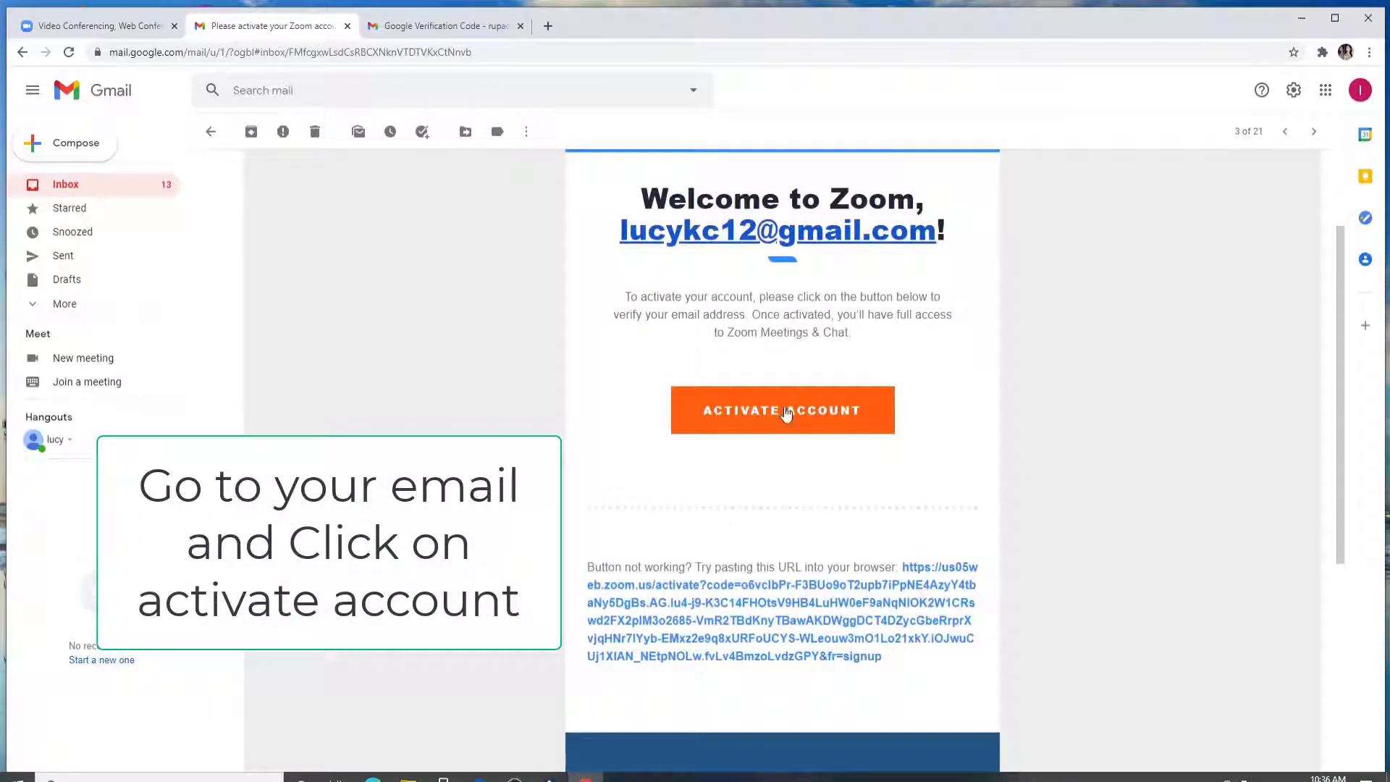
{"action": "left_click", "coordinate": [782, 411]}
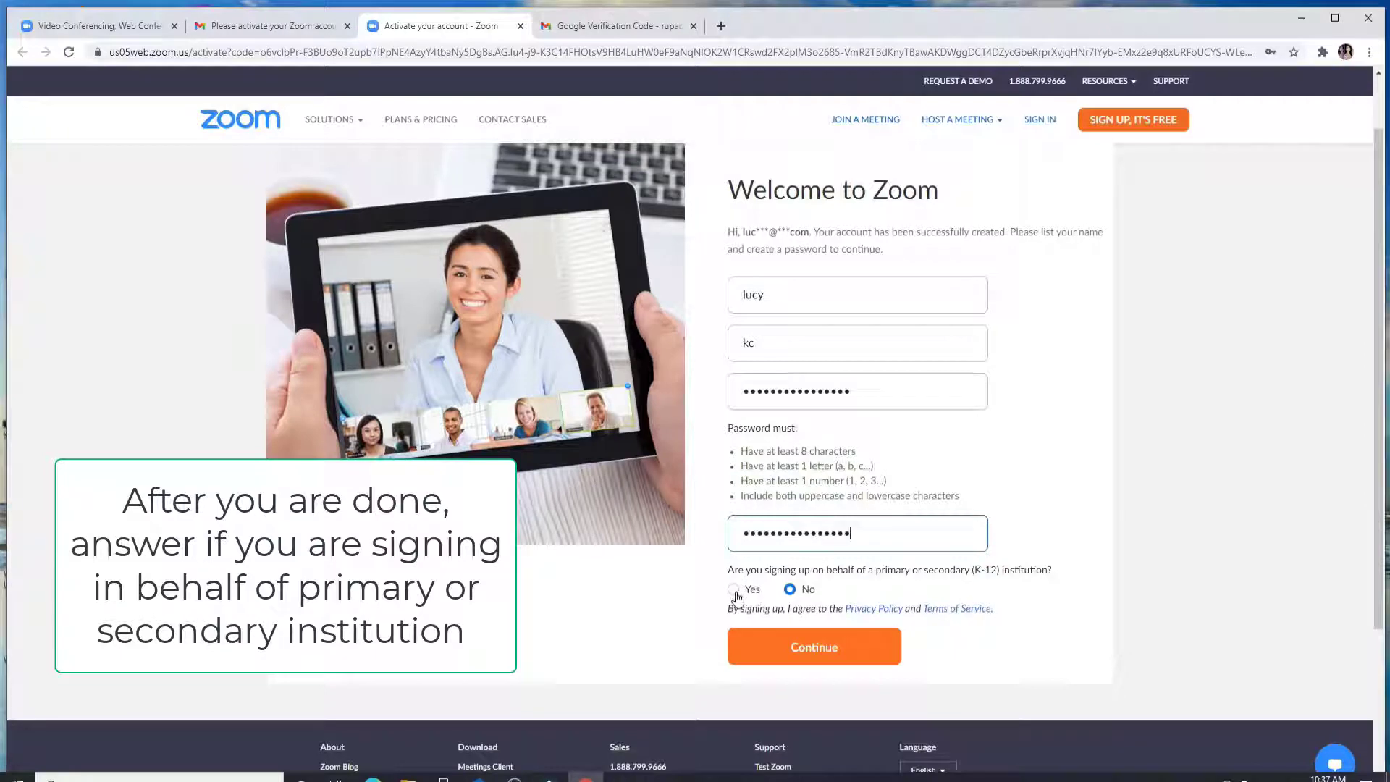
- Submit the first name, last name, password and 'No' K-12 answer, then continue
{"action": "scroll", "scroll_direction": "down", "scroll_amount": 3}
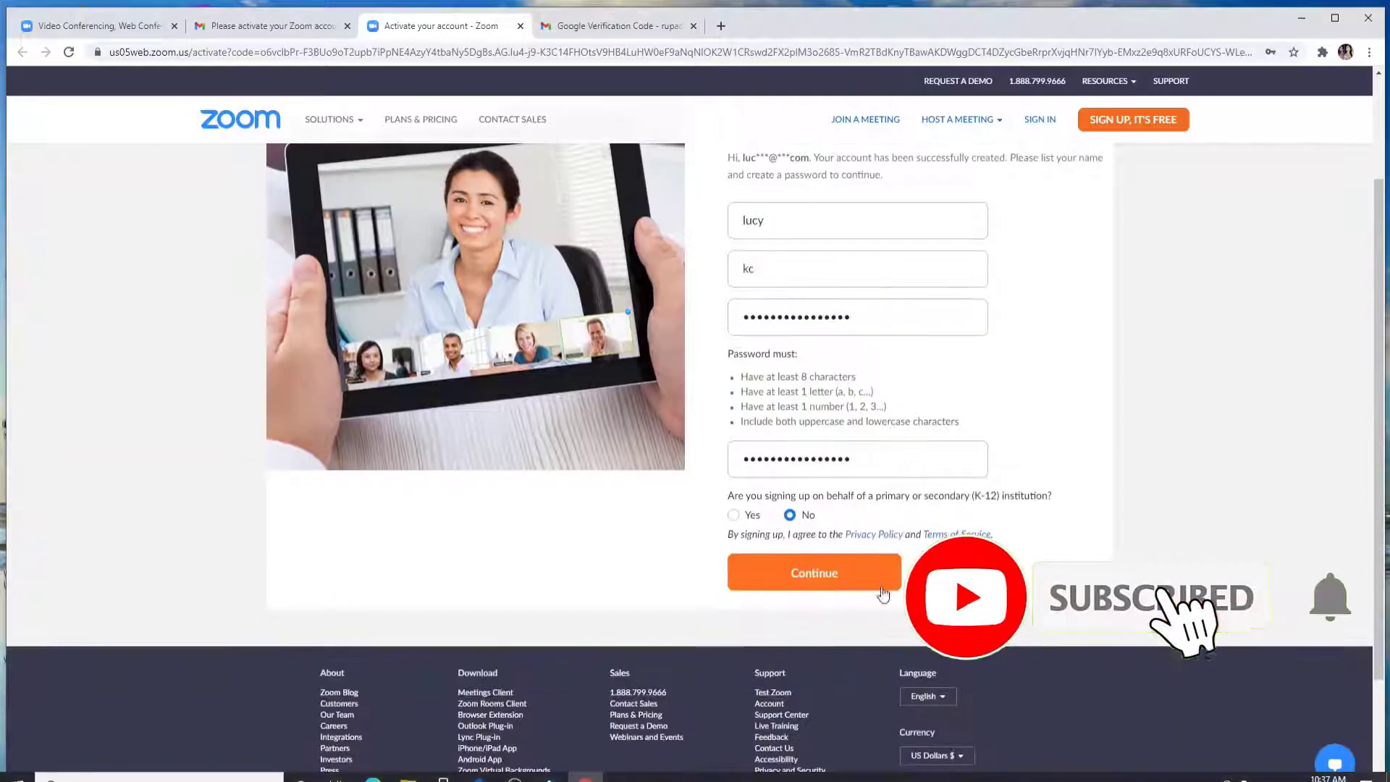
{"action": "left_click", "coordinate": [814, 572]}
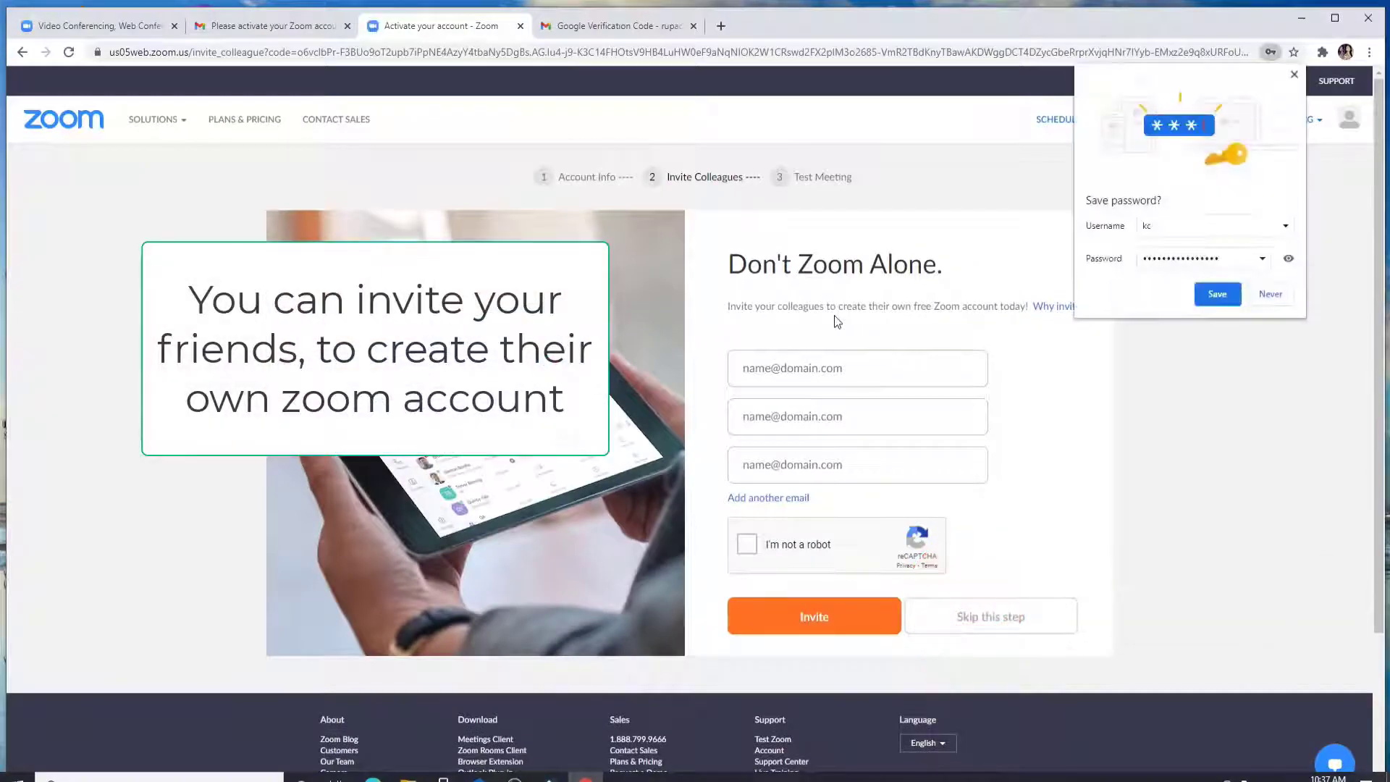
{"action": "left_click", "coordinate": [857, 368]}
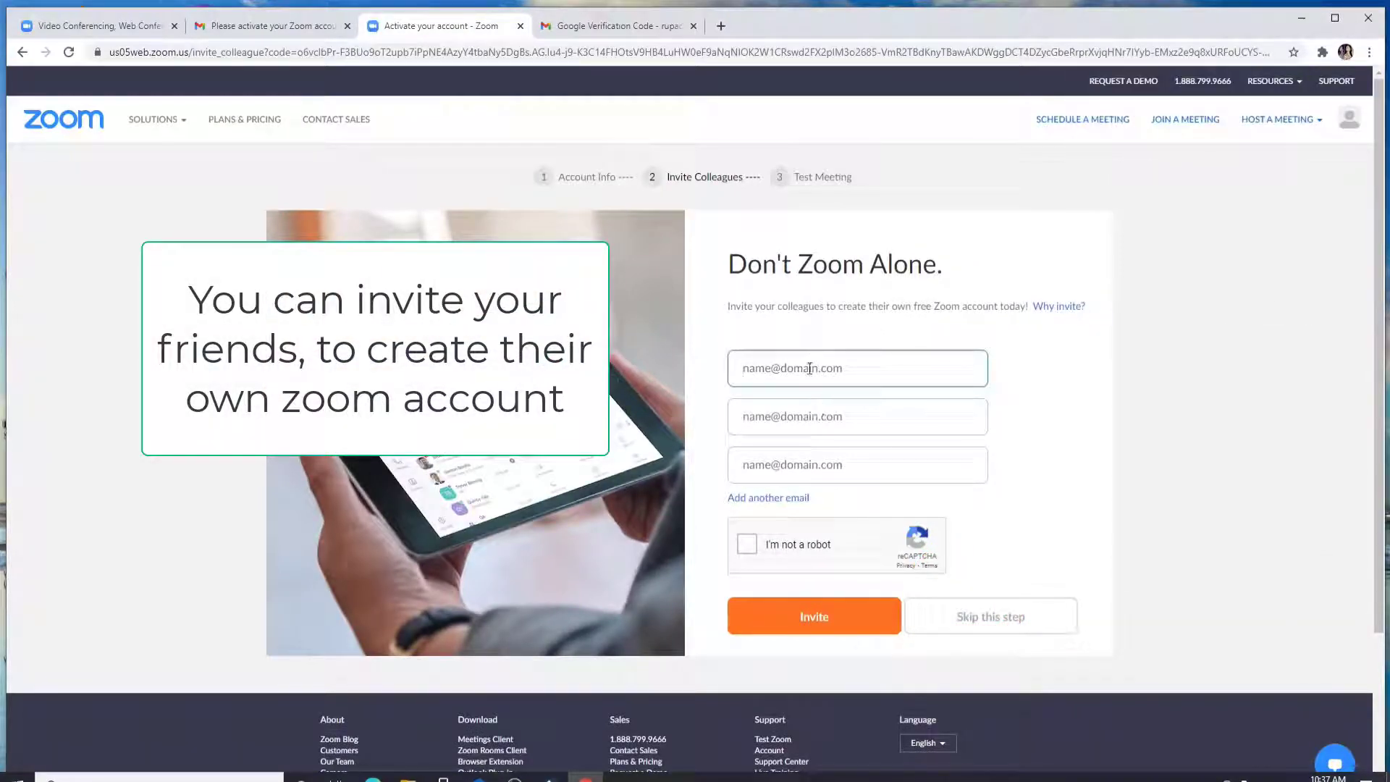
{"action": "left_click", "coordinate": [857, 464]}
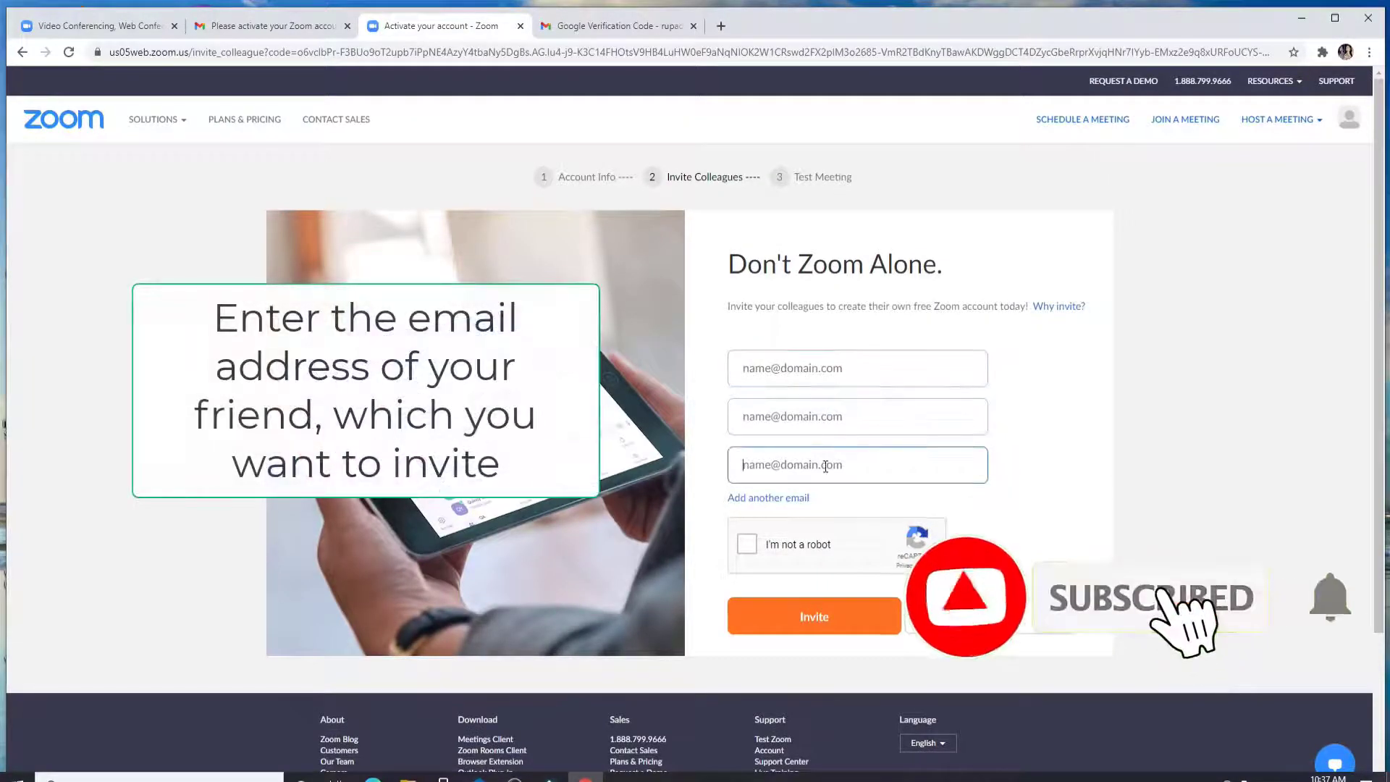
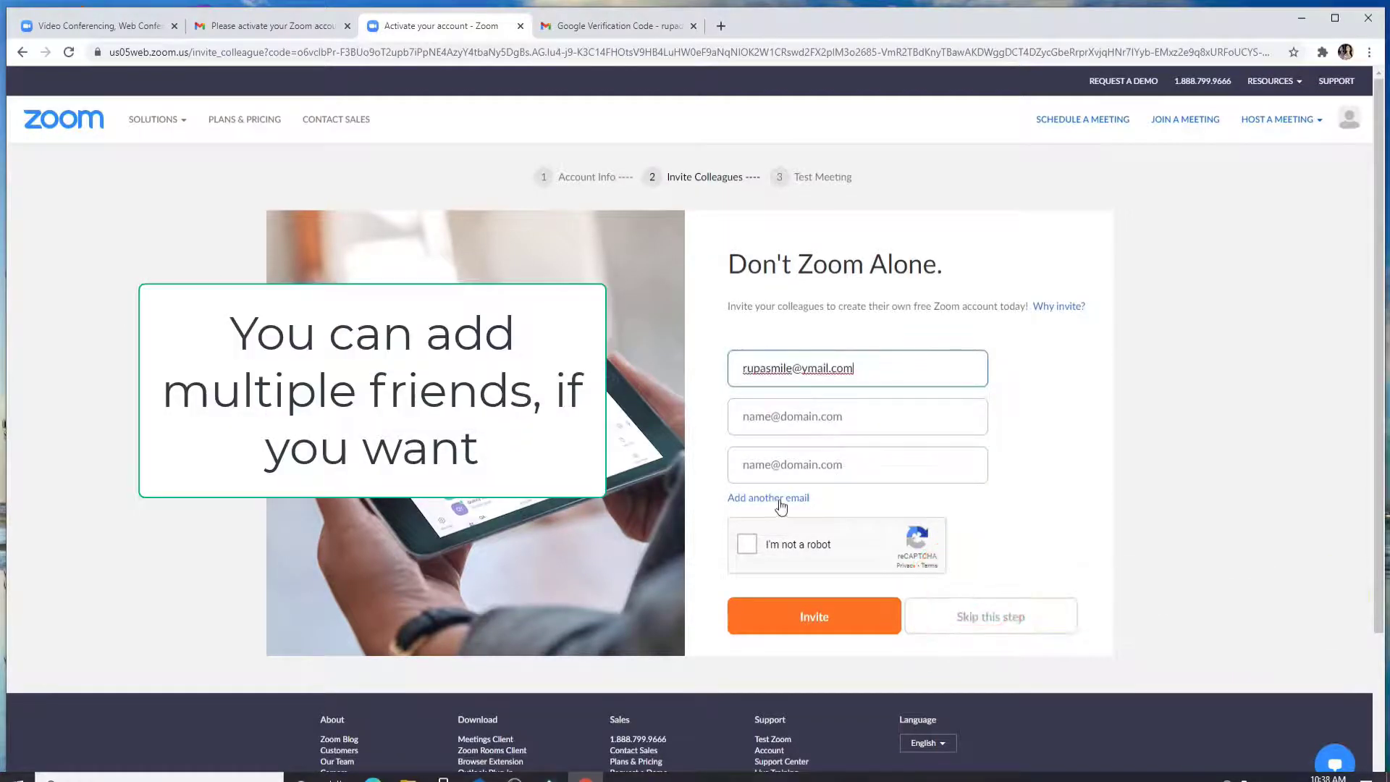
{"action": "left_click", "coordinate": [767, 497]}
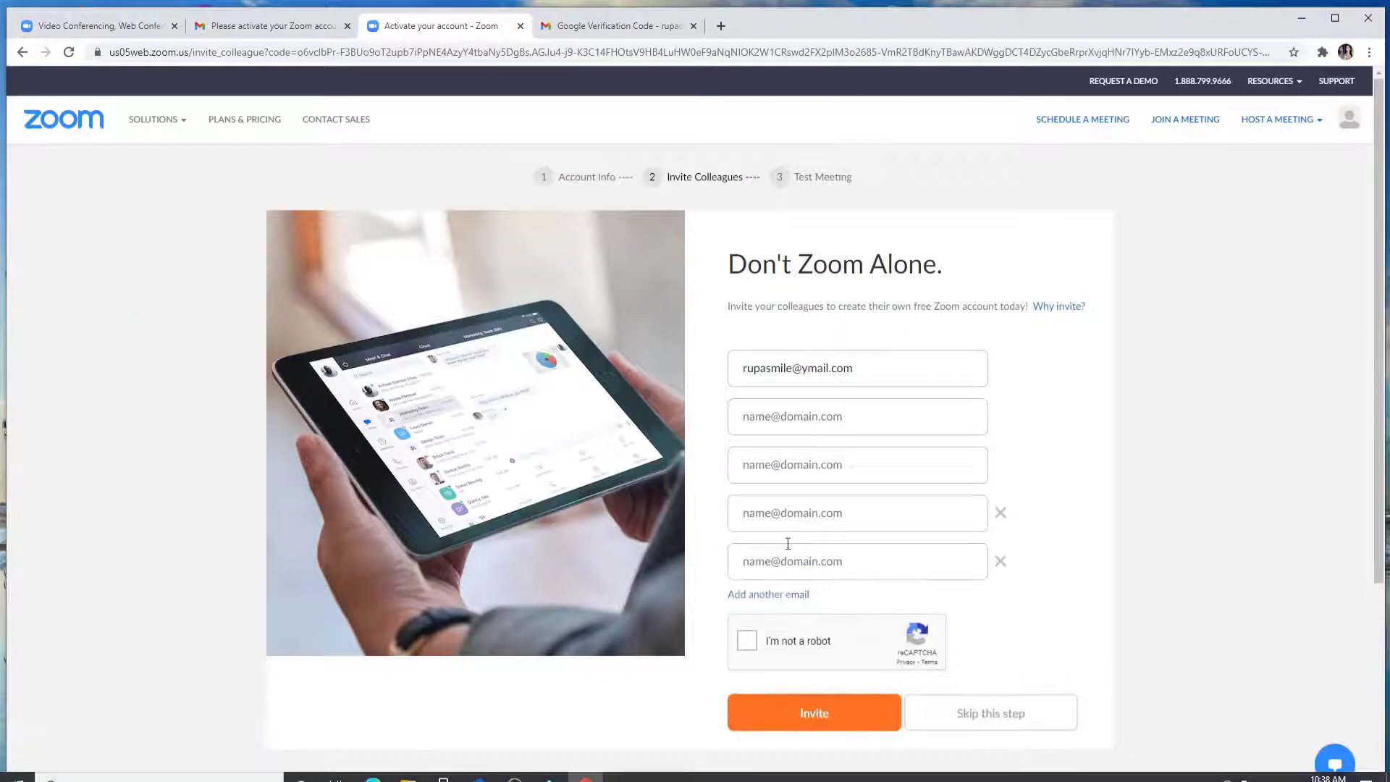
- Pass the 'I'm not a robot' check and skip inviting colleagues
{"action": "scroll", "scroll_direction": "down", "scroll_amount": 3}
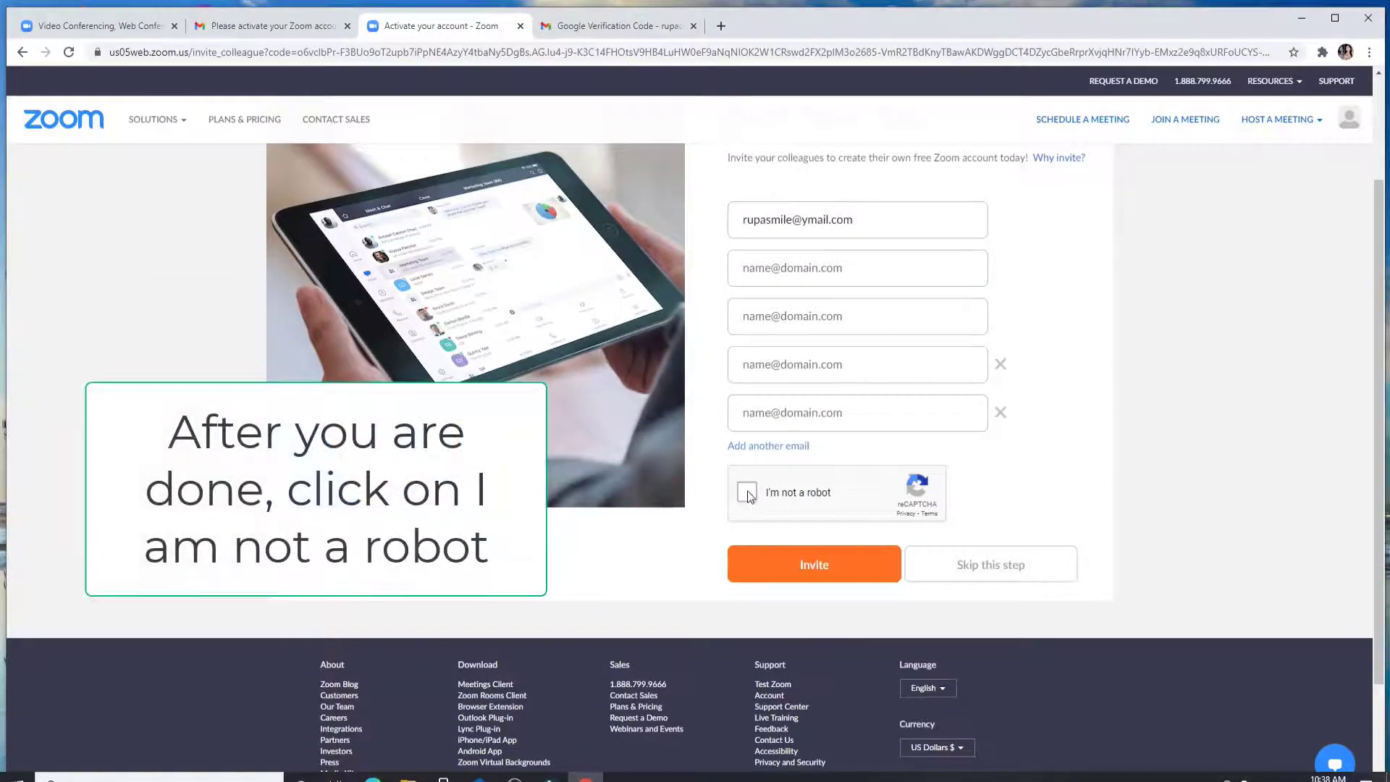
{"action": "left_click", "coordinate": [746, 492]}
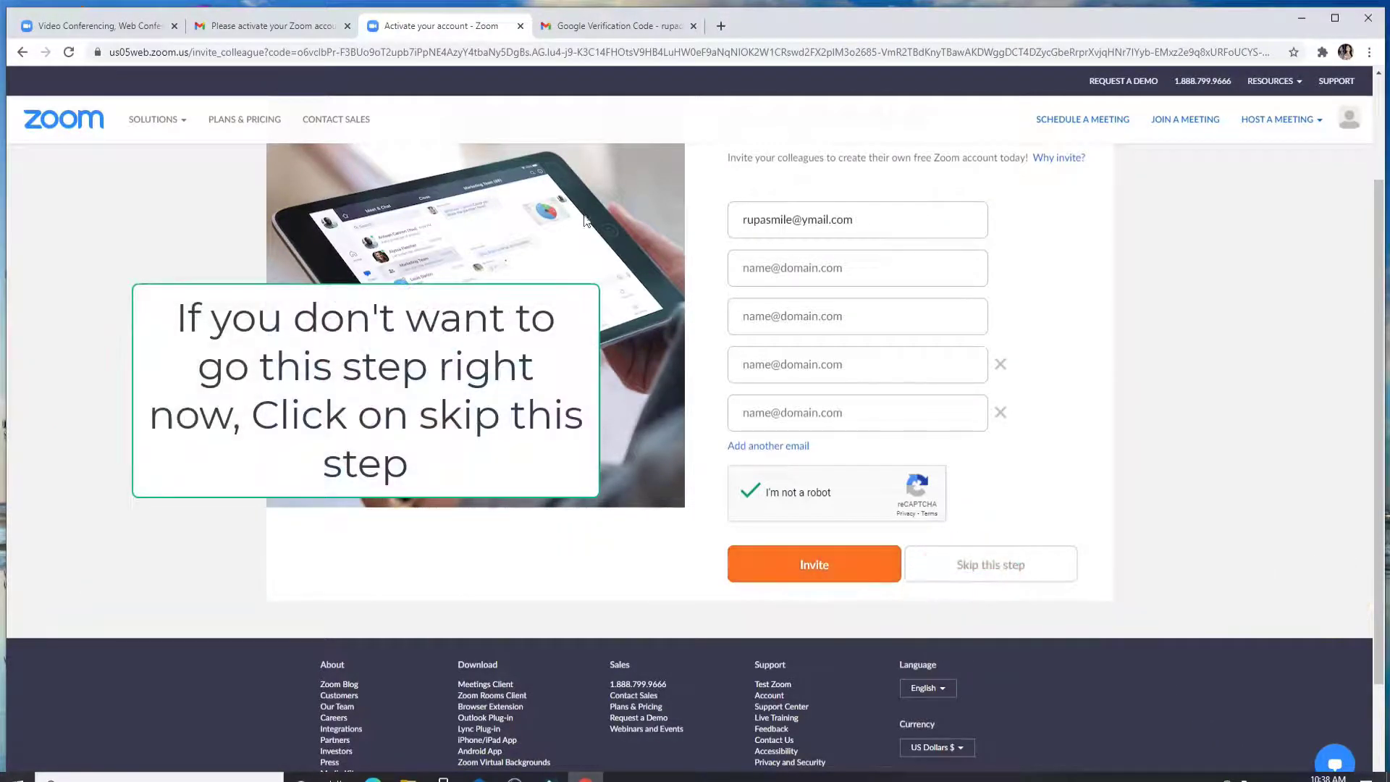
{"action": "mouse_move", "coordinate": [1002, 574]}
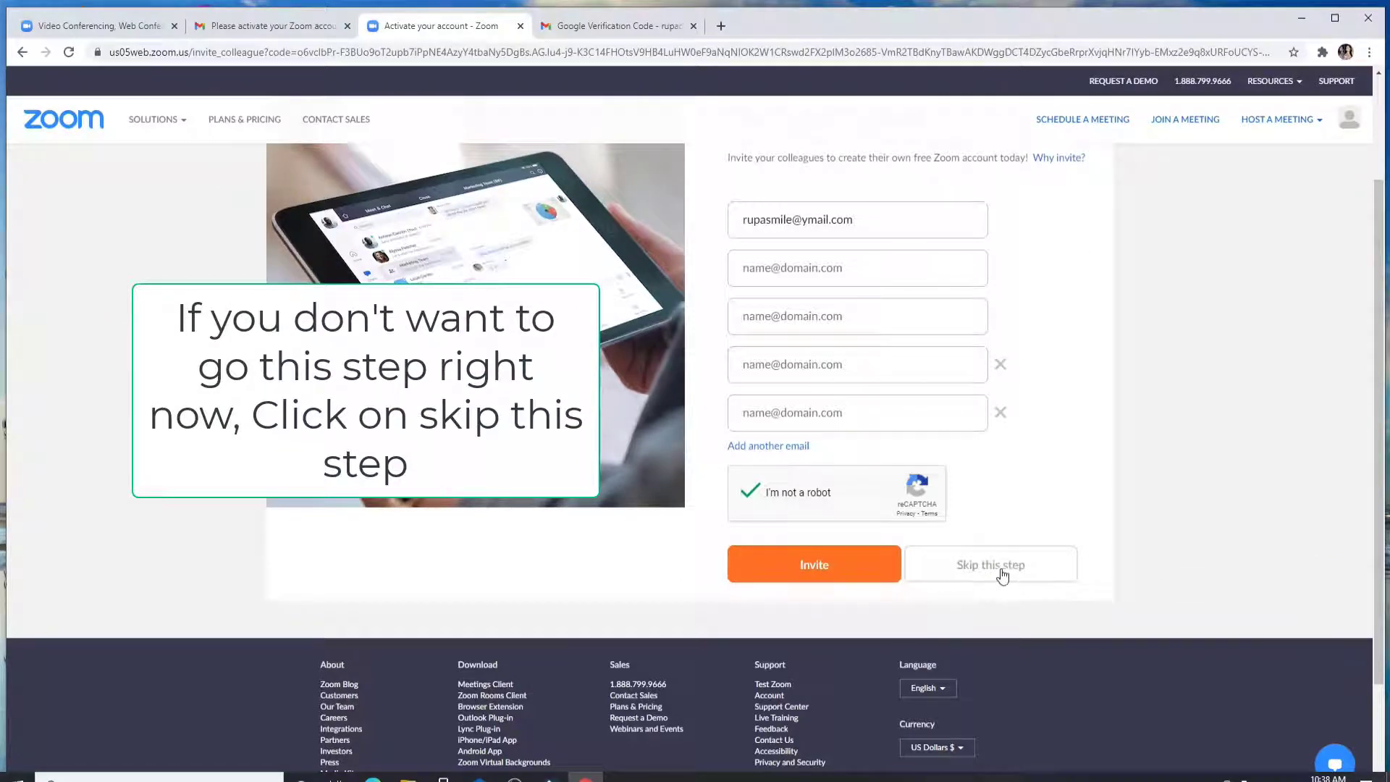
{"action": "left_click", "coordinate": [990, 563]}
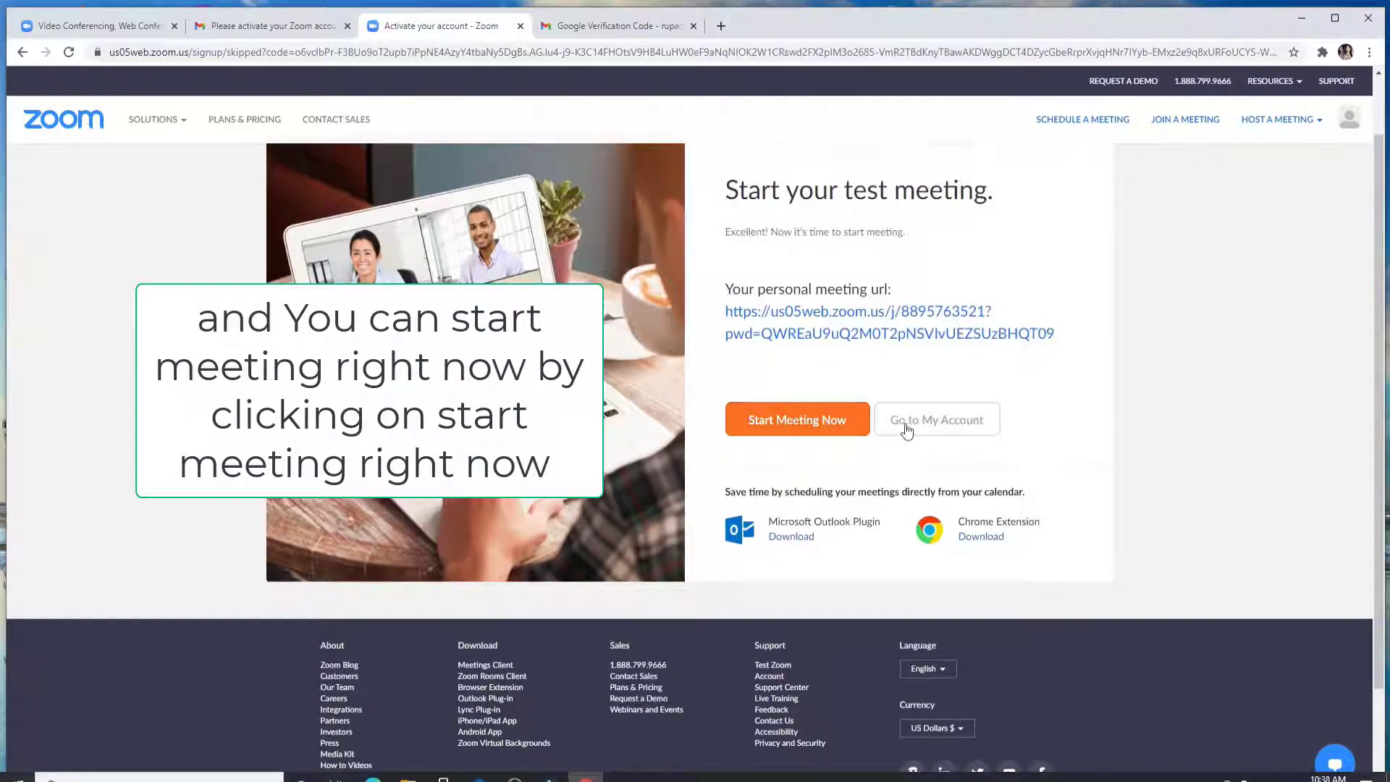
- Go to My Account from the test meeting page to reach the profile
{"action": "left_click", "coordinate": [935, 419]}
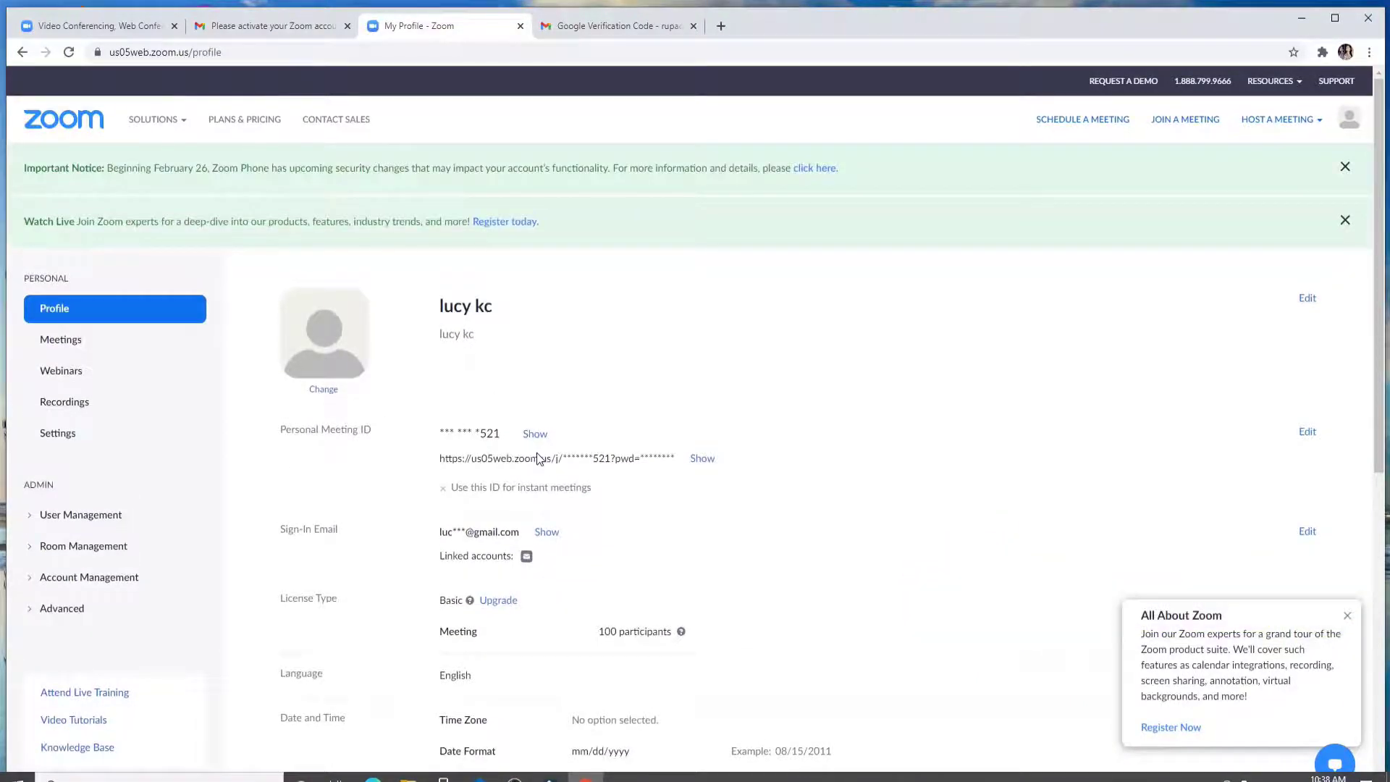
{"action": "mouse_move", "coordinate": [647, 474]}
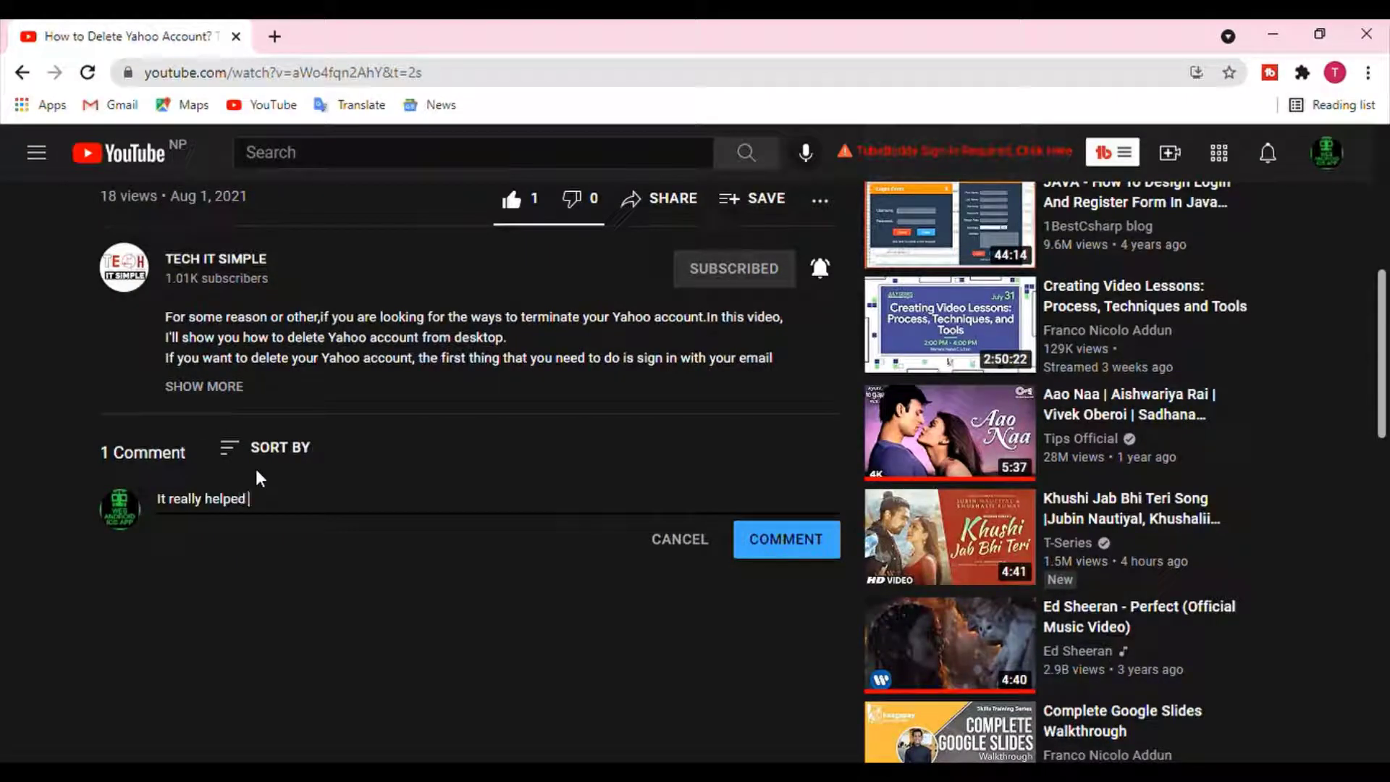
- Post a comment under the YouTube video thanking the creator for the help
{"action": "type", "text": "me. Thank"}
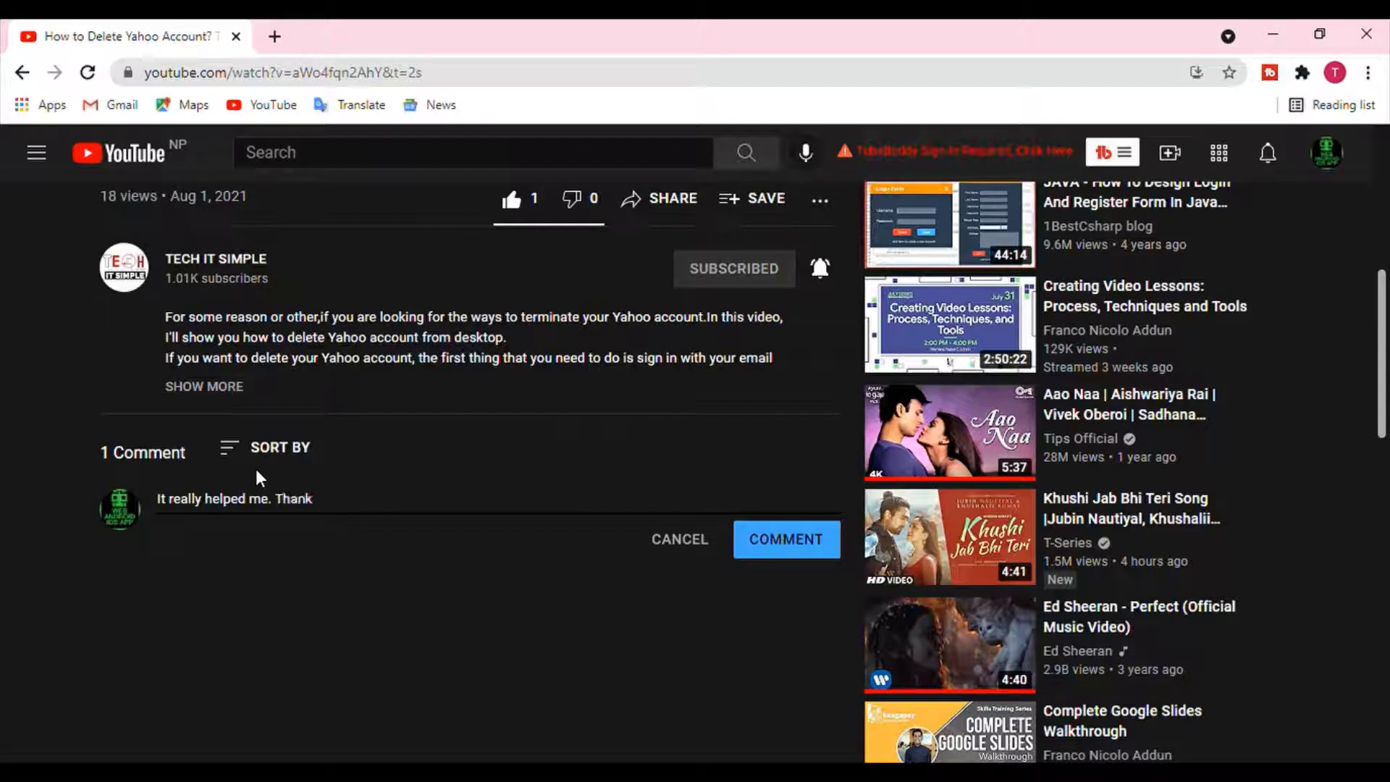
{"action": "left_click", "coordinate": [786, 539]}
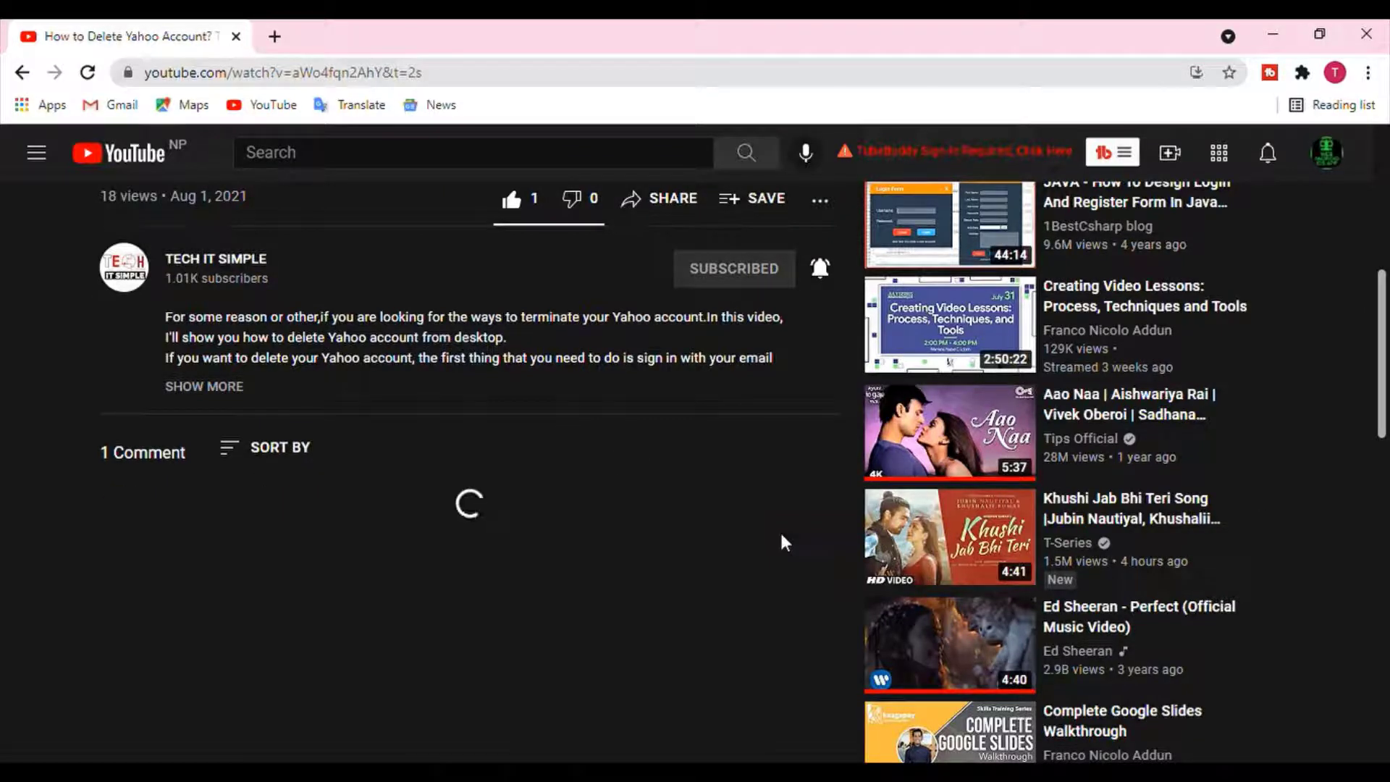